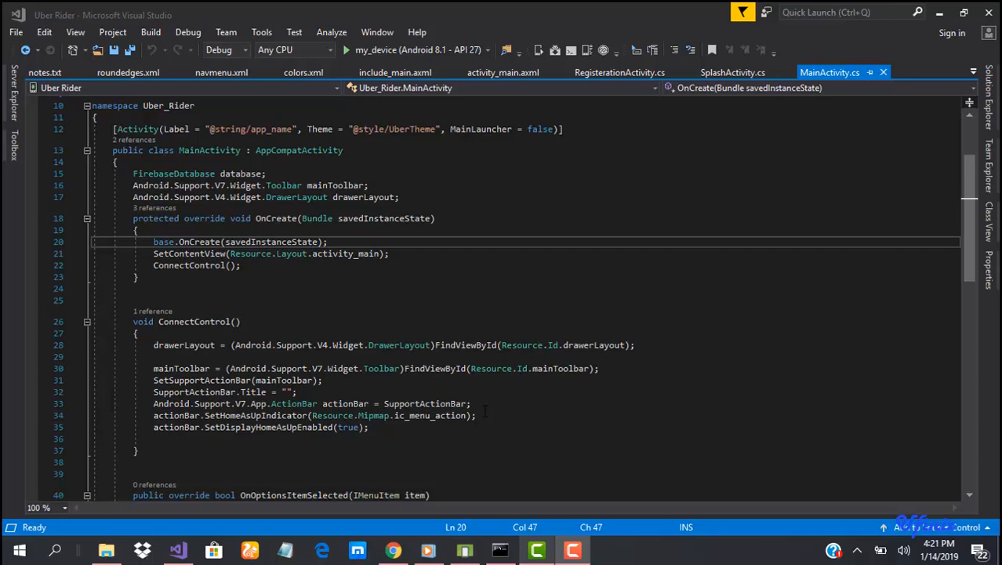
- Run the Uber Rider app on the Android 8.1 emulator to show its map screen
left_click(464, 548)
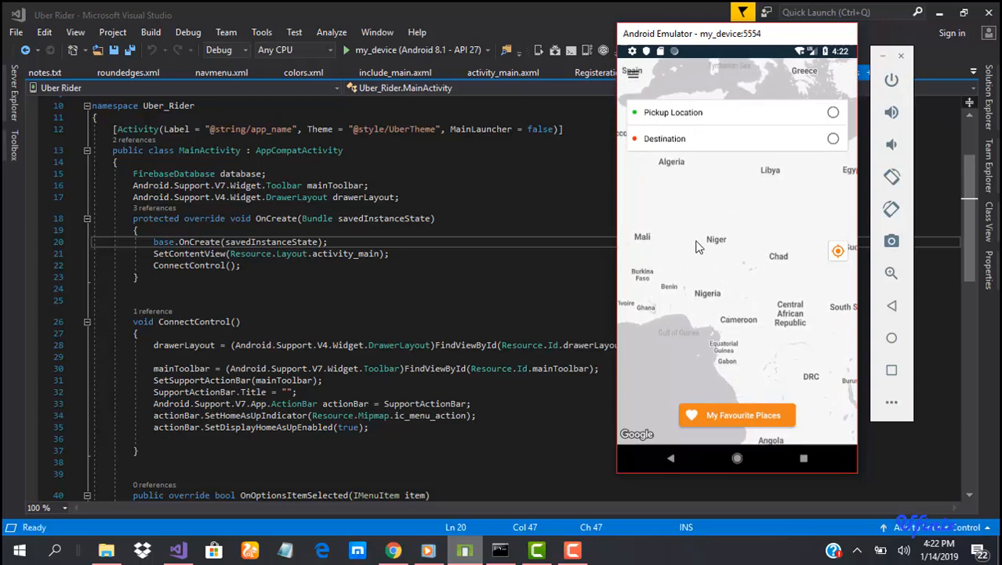
mouse_move(737, 235)
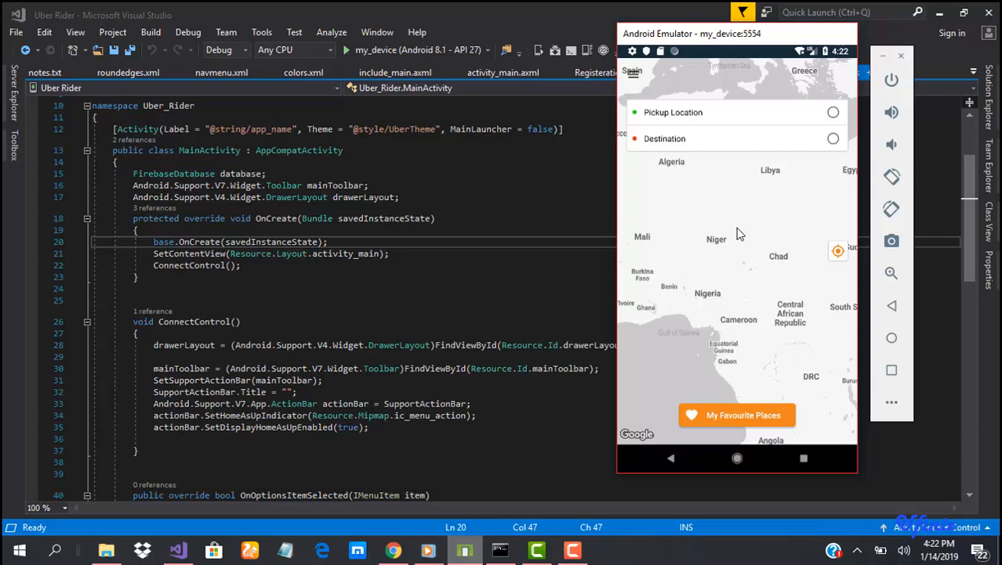
mouse_move(662, 250)
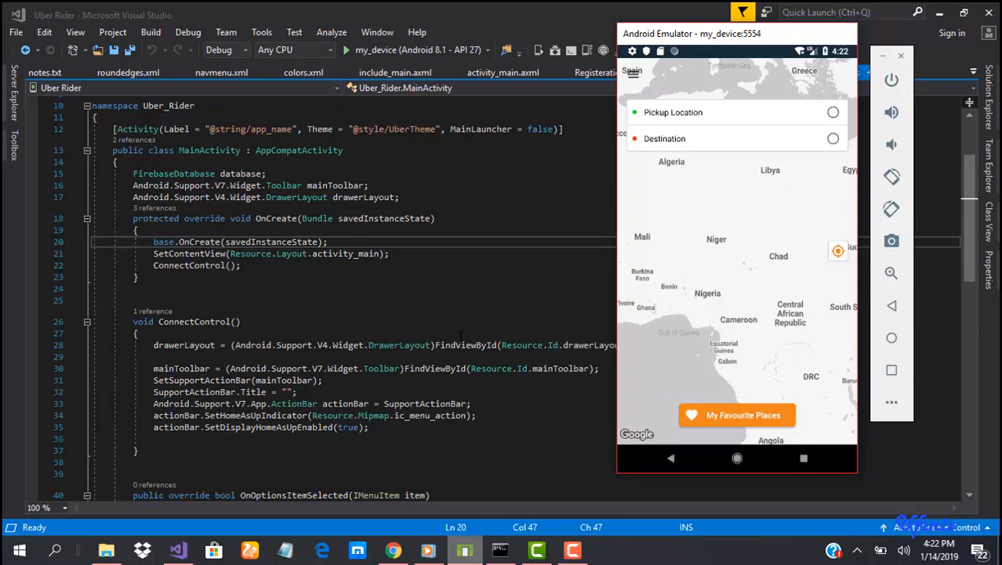
- Switch to Chrome showing the Google Cloud APIs & Services dashboard
left_click(393, 549)
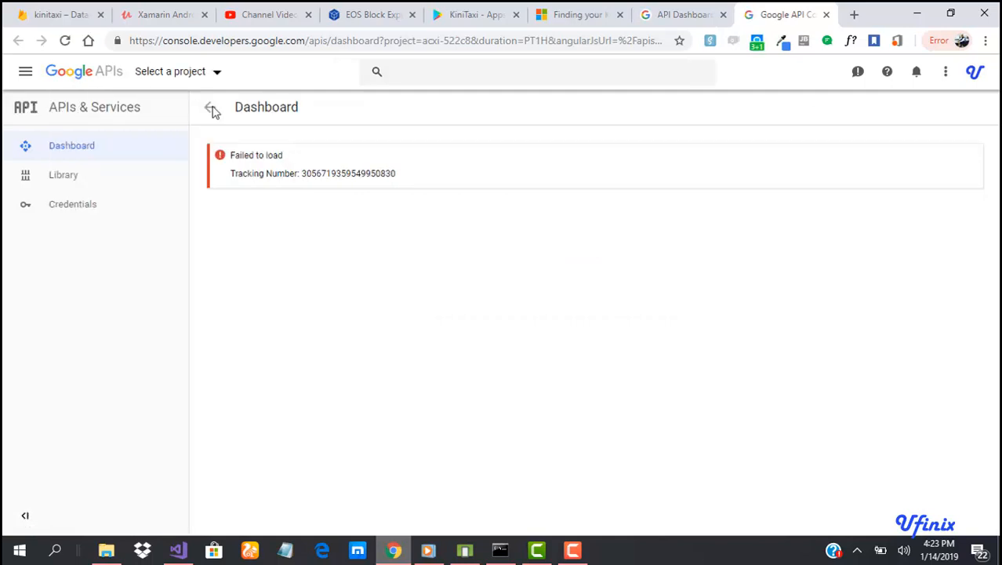
mouse_move(132, 174)
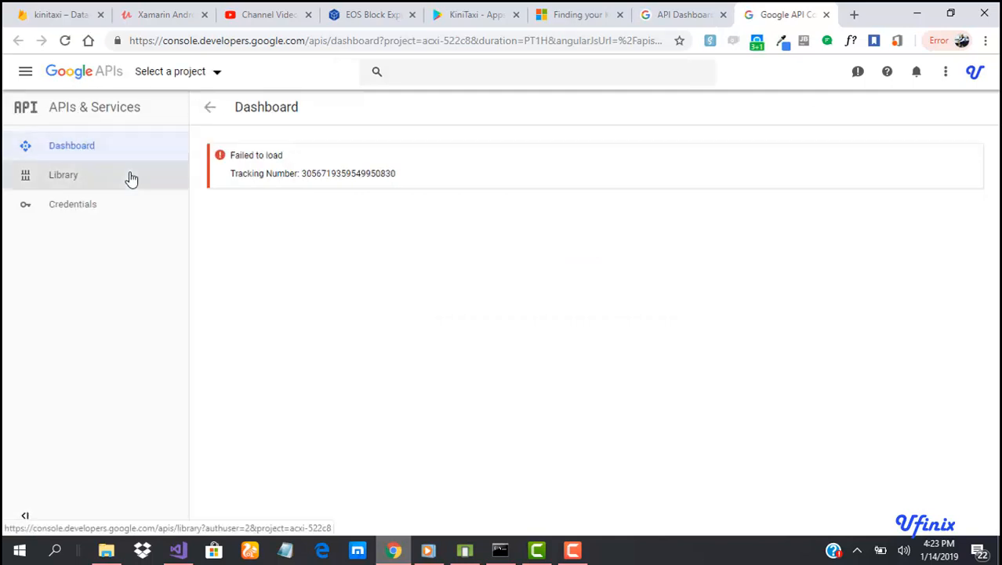
- Browse the API Library's Maps section to the Maps SDK for Android card
left_click(63, 174)
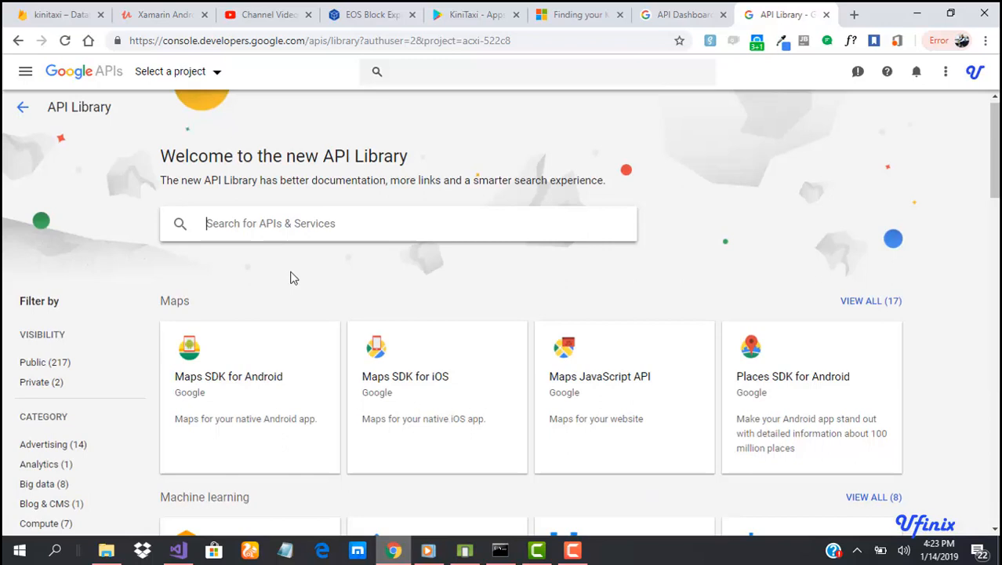
scroll("down", 3)
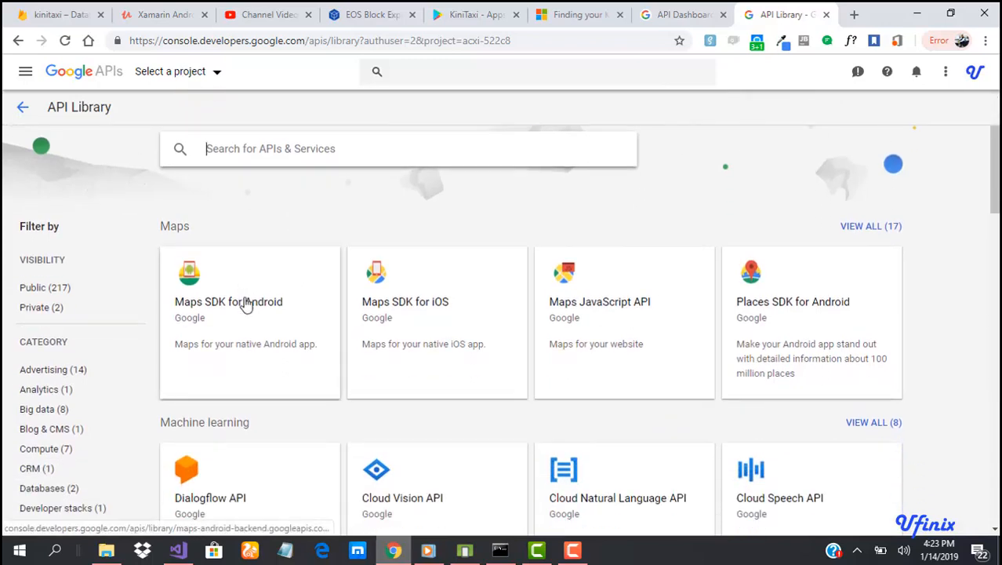
mouse_move(248, 301)
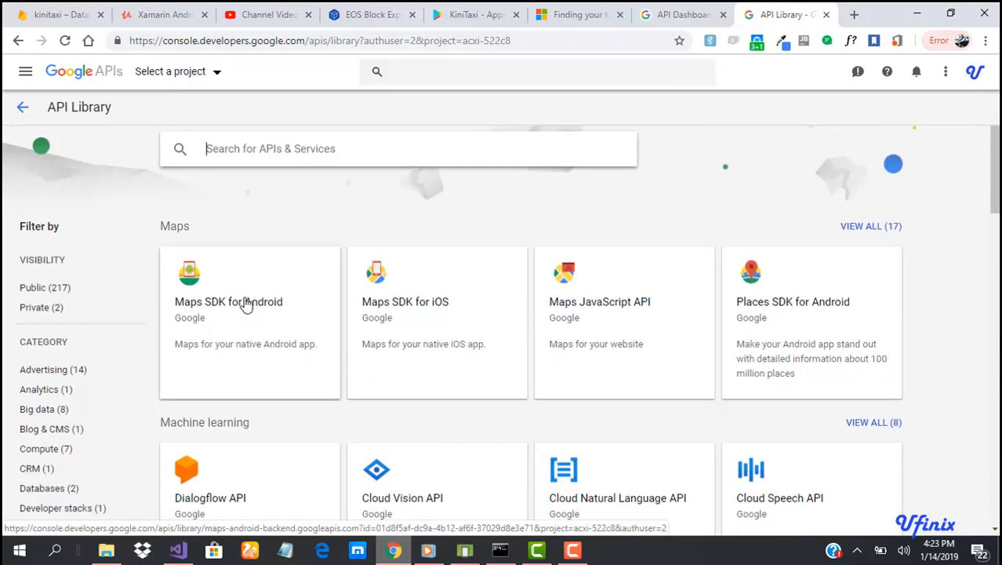
scroll("down", 3)
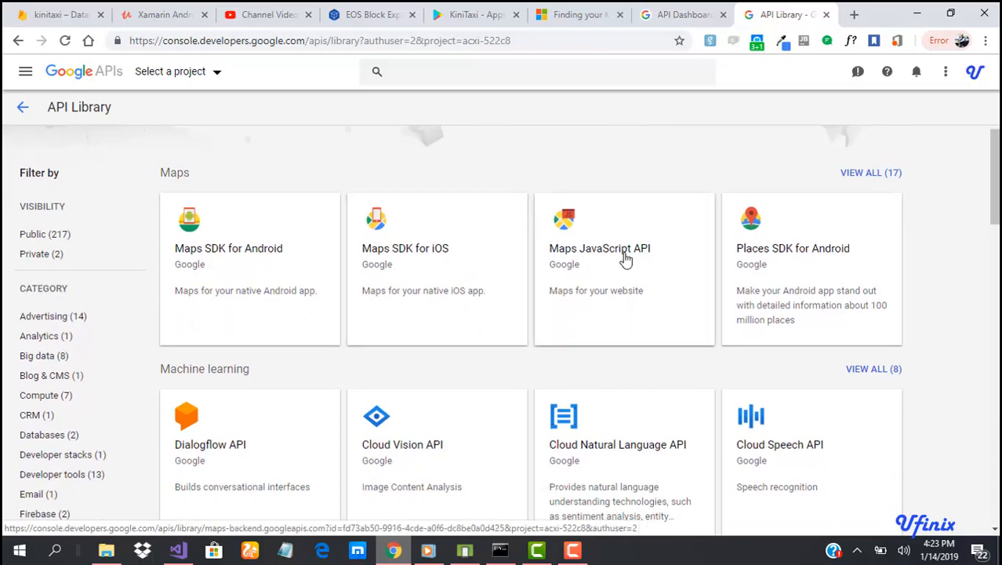
scroll("down", 3)
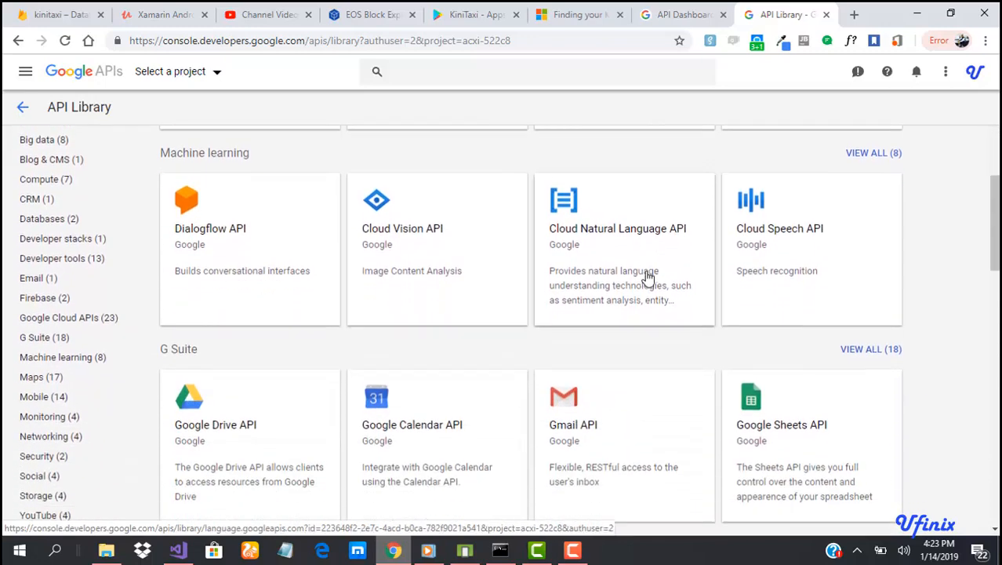
scroll("up", 3)
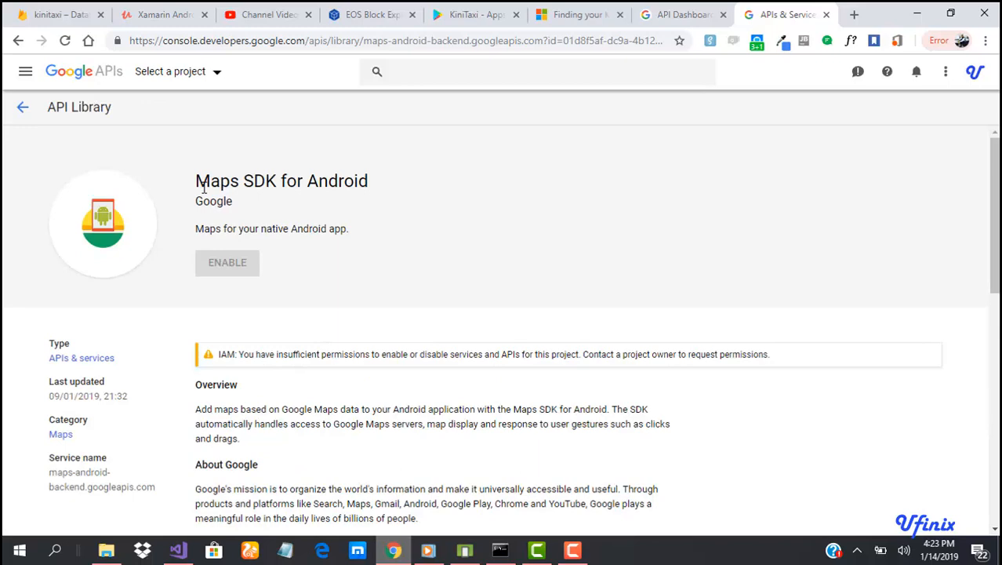
mouse_move(179, 73)
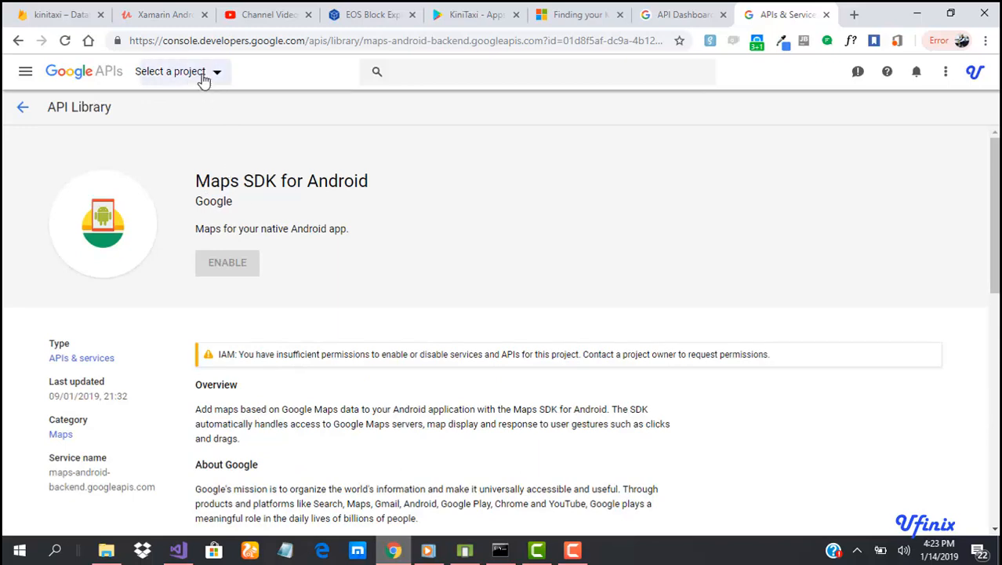
mouse_move(290, 236)
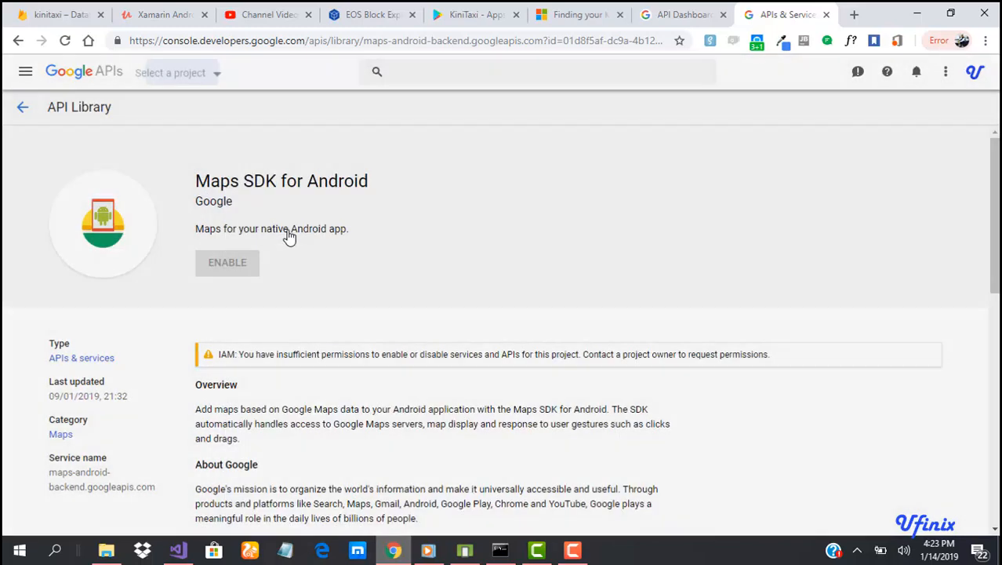
- Bring up the project chooser listing the Uber clone project under recent projects
left_click(22, 107)
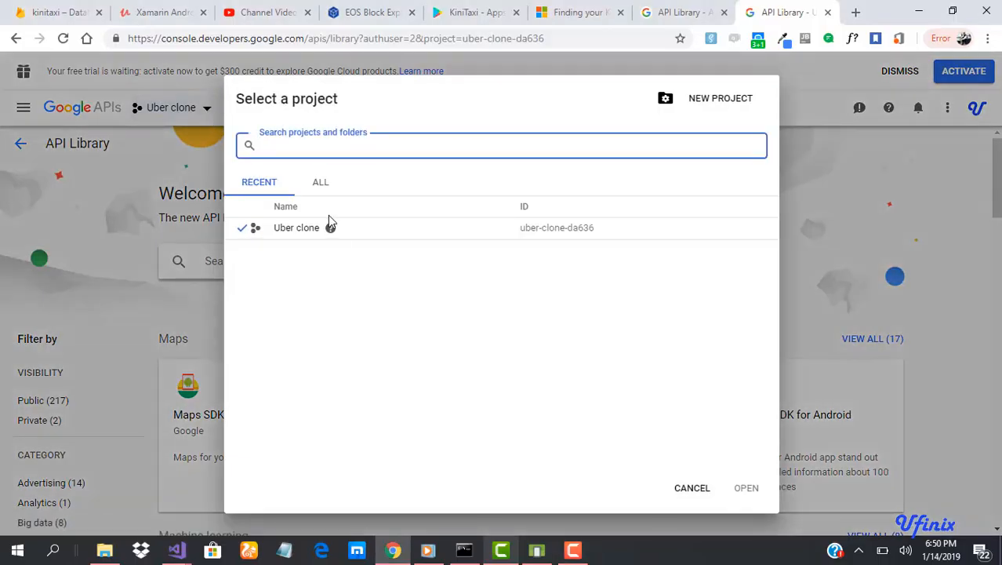
mouse_move(860, 218)
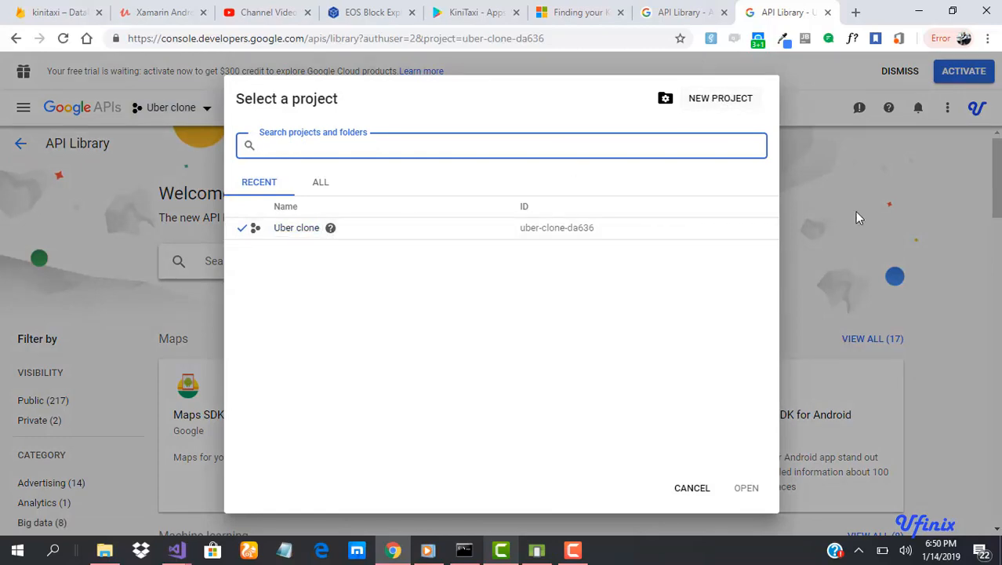
left_click(691, 486)
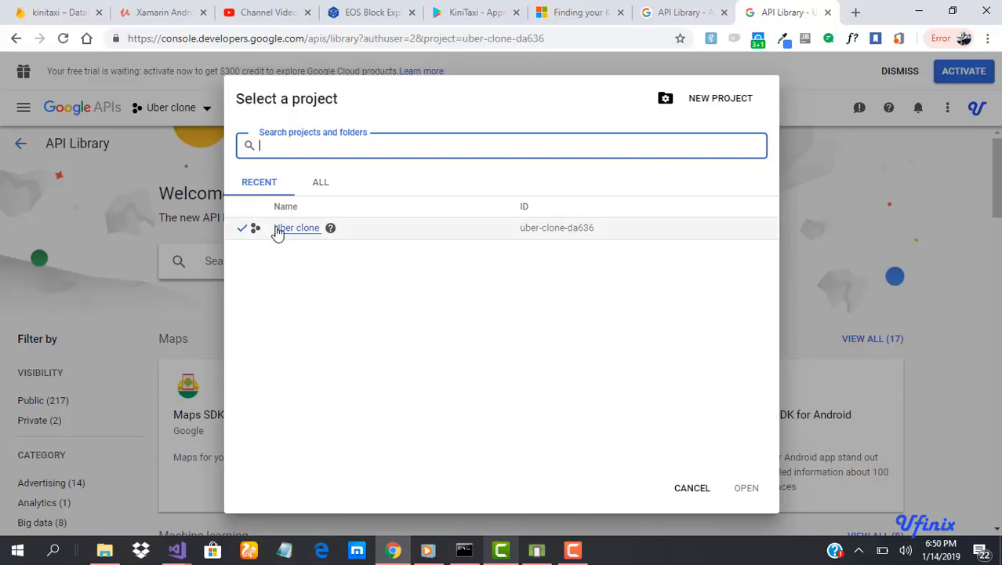
mouse_move(317, 238)
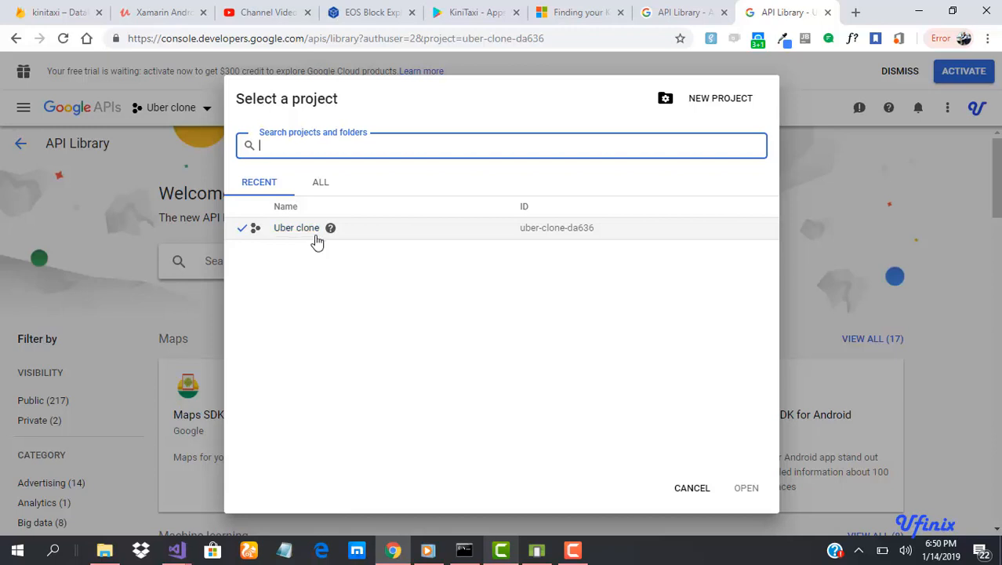
mouse_move(713, 119)
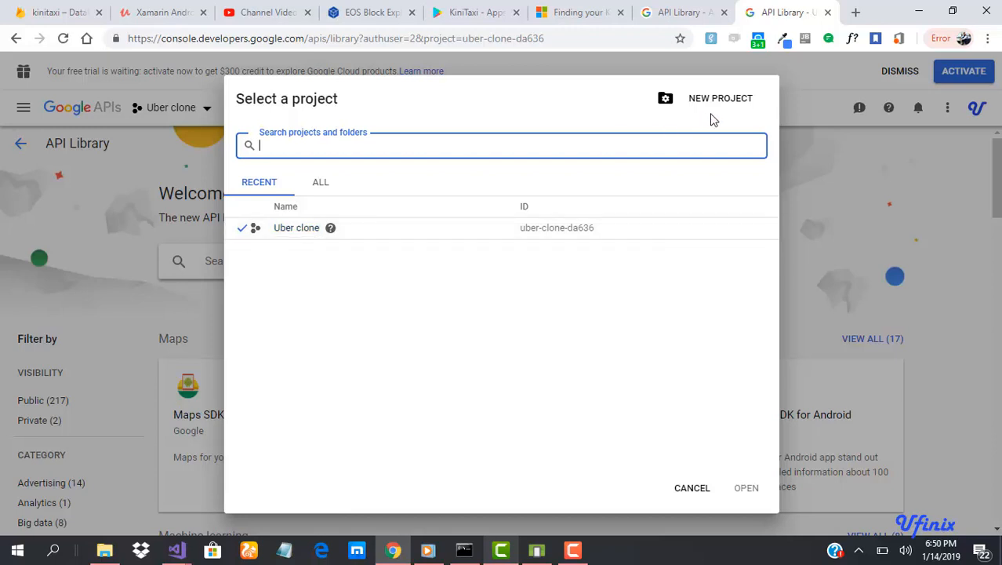
mouse_move(719, 98)
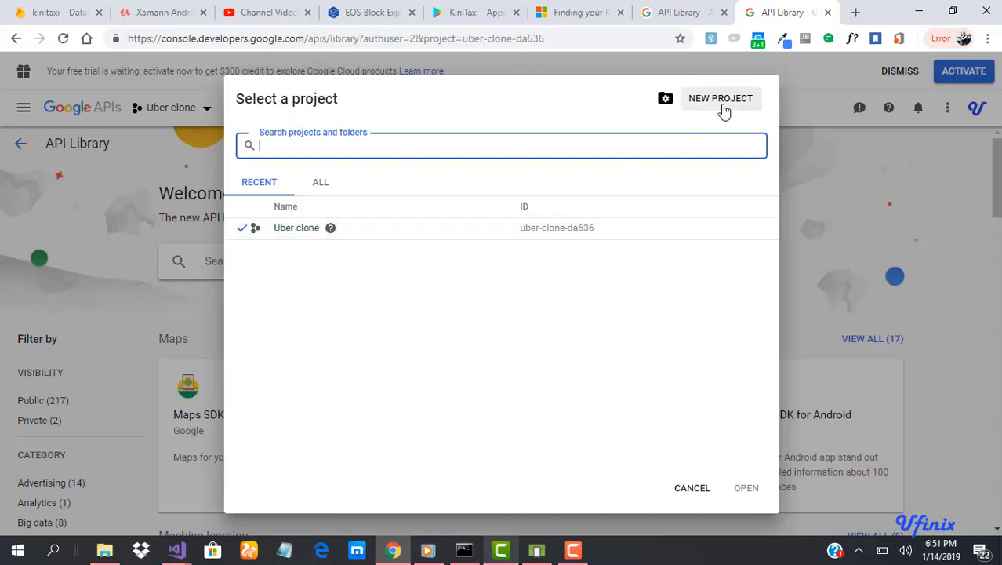
mouse_move(384, 250)
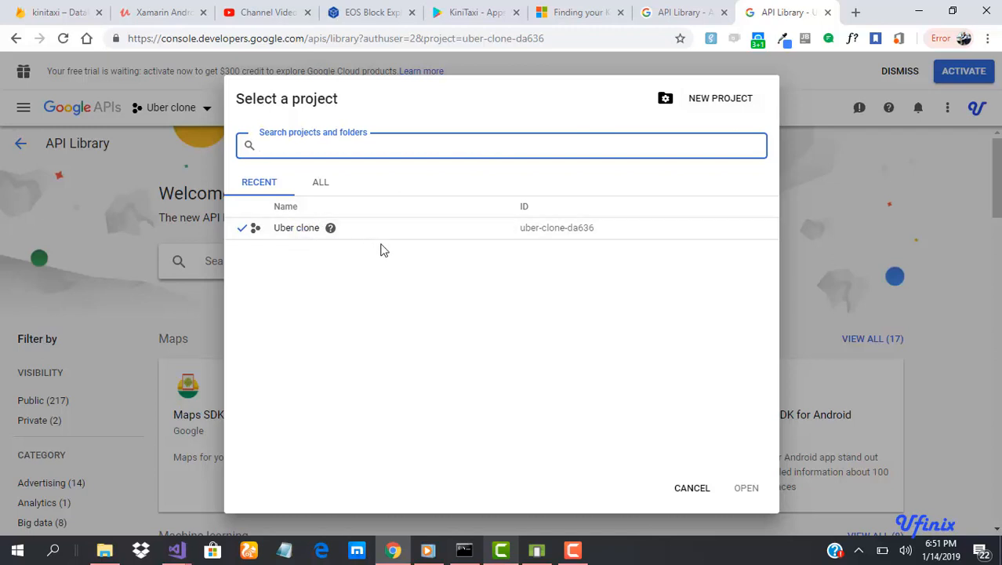
mouse_move(306, 227)
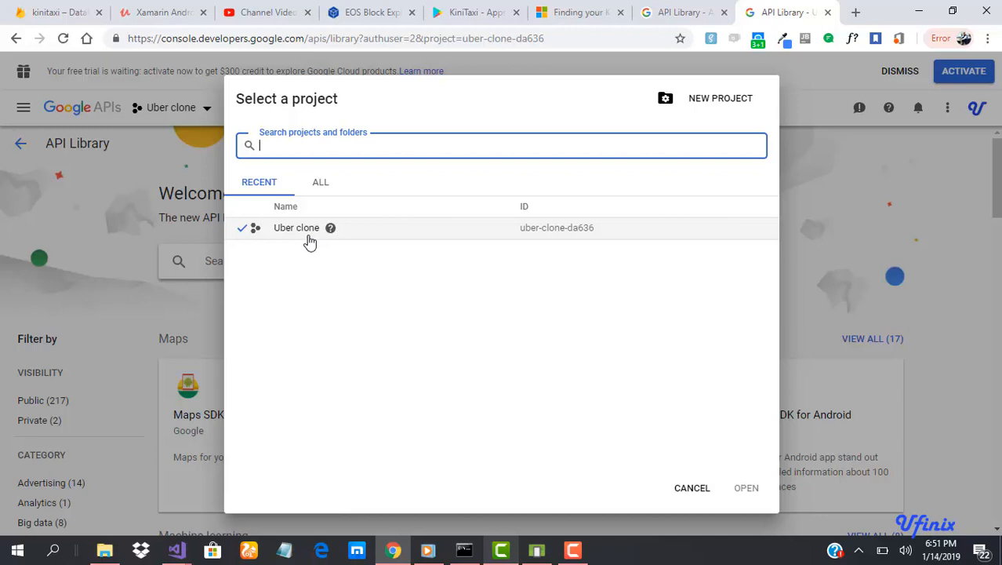
mouse_move(975, 109)
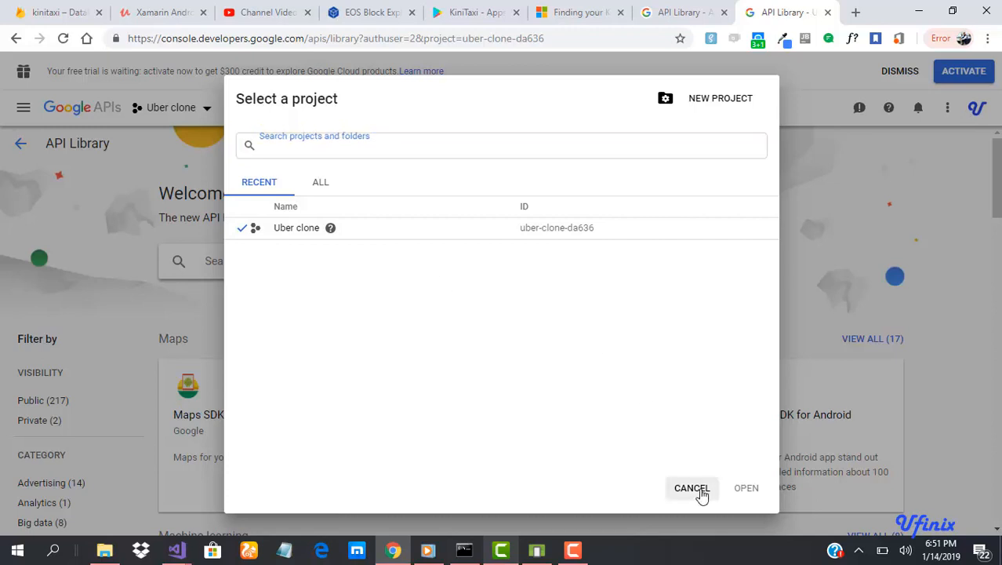
- Dismiss the project chooser and enable Maps SDK for Android for the Uber clone project
left_click(691, 486)
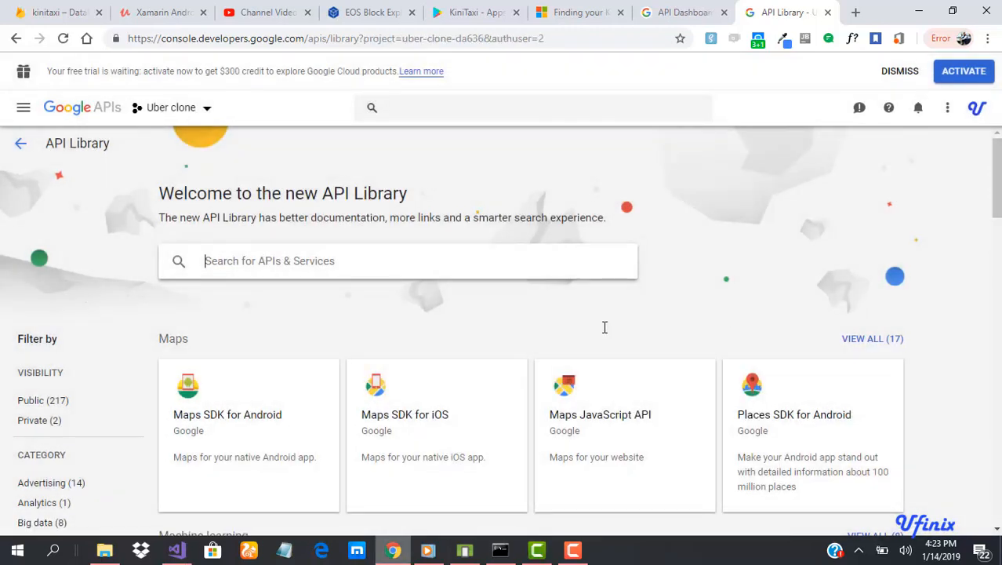
mouse_move(290, 400)
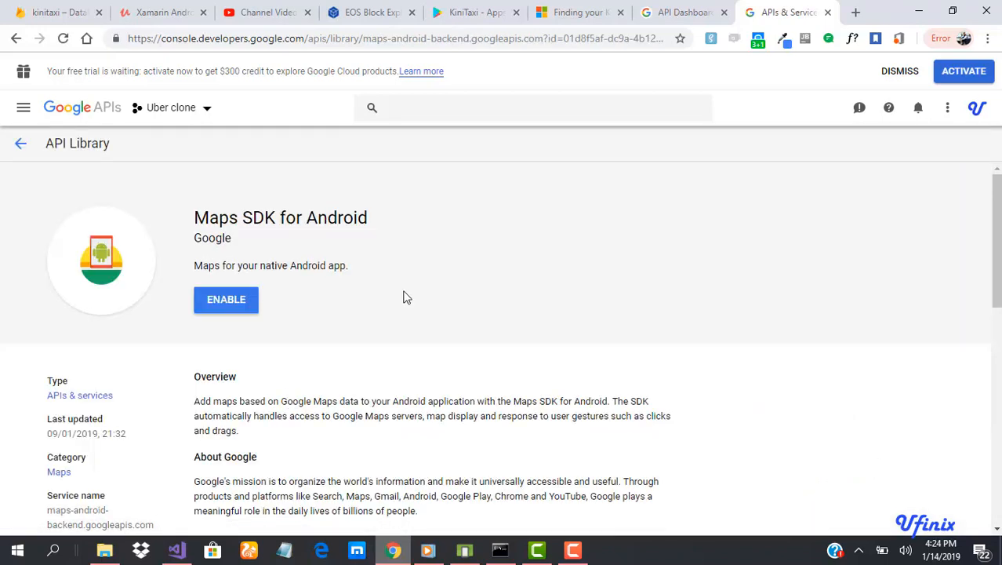
left_click(226, 298)
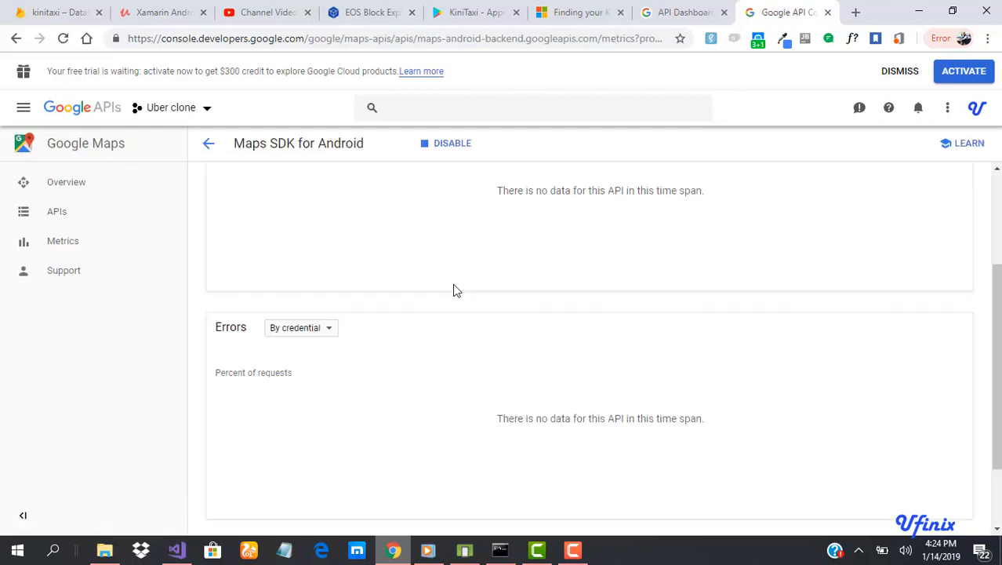
scroll("up", 3)
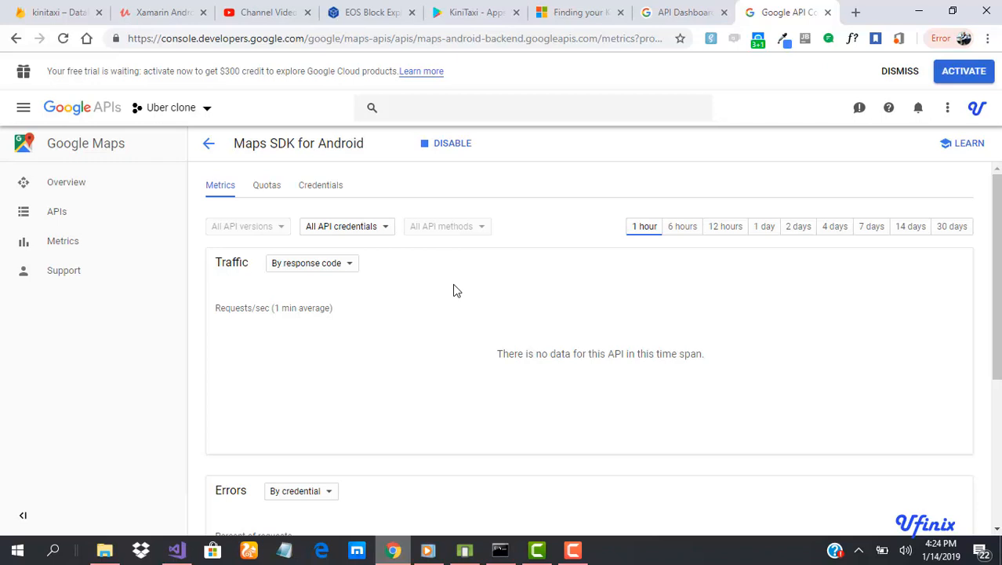
mouse_move(210, 144)
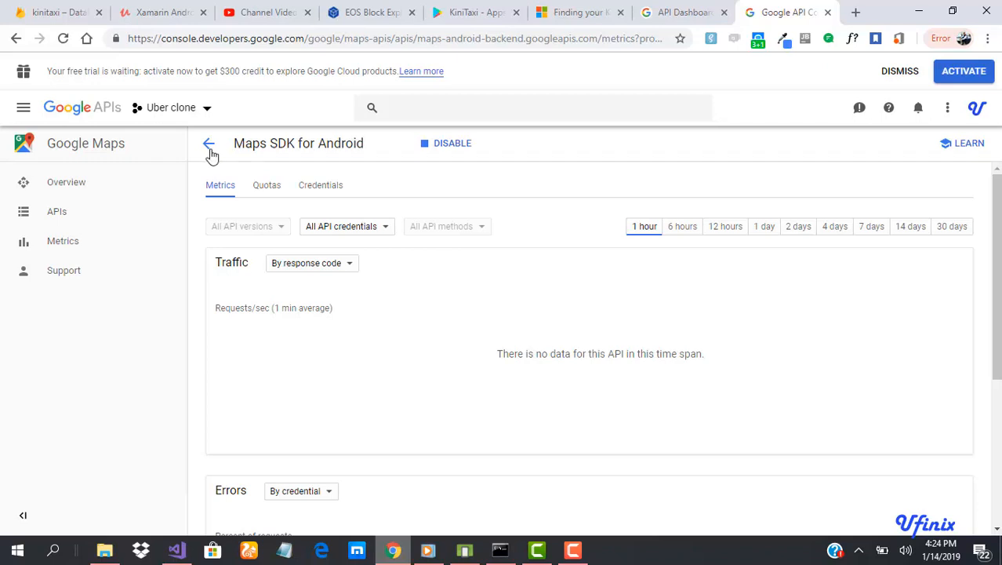
mouse_move(237, 169)
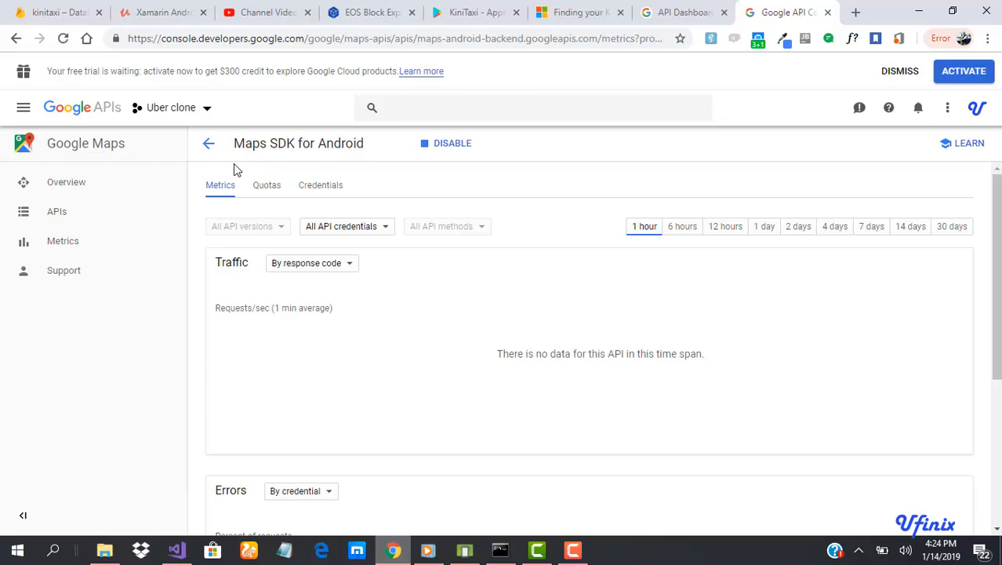
mouse_move(371, 72)
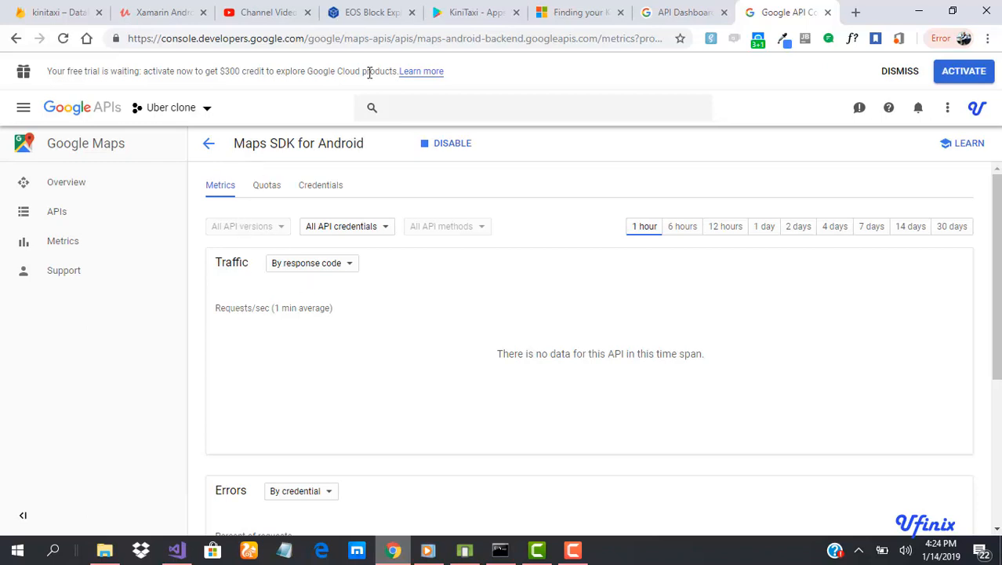
mouse_move(316, 138)
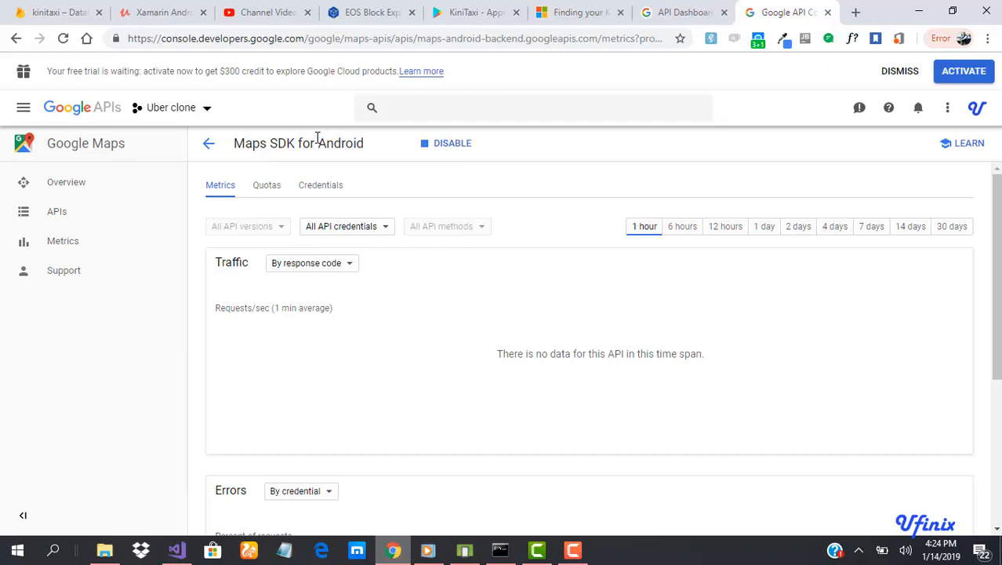
left_click(320, 185)
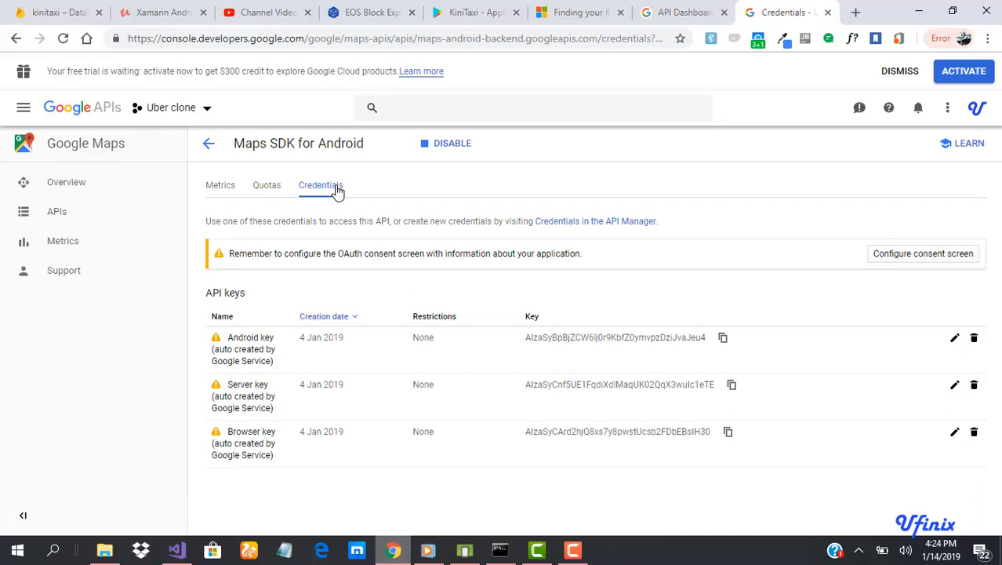
mouse_move(612, 221)
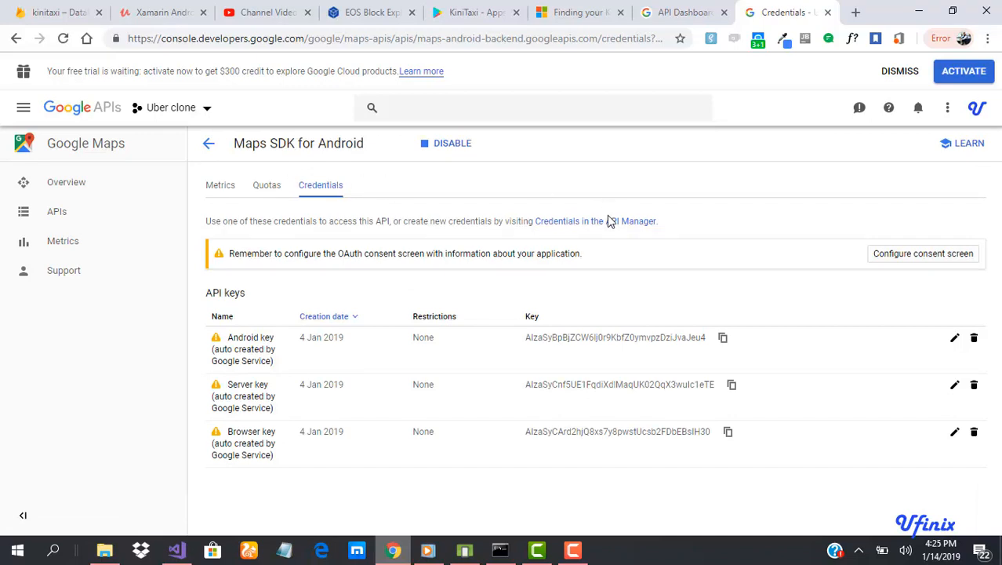
- Go to the project-wide Credentials page listing the Android, server and browser keys
left_click(596, 220)
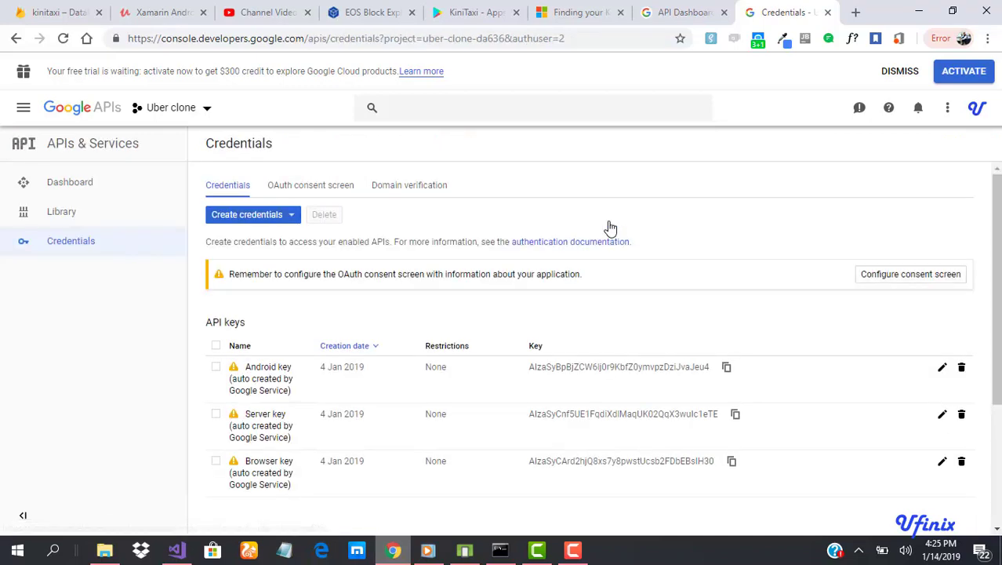
mouse_move(421, 229)
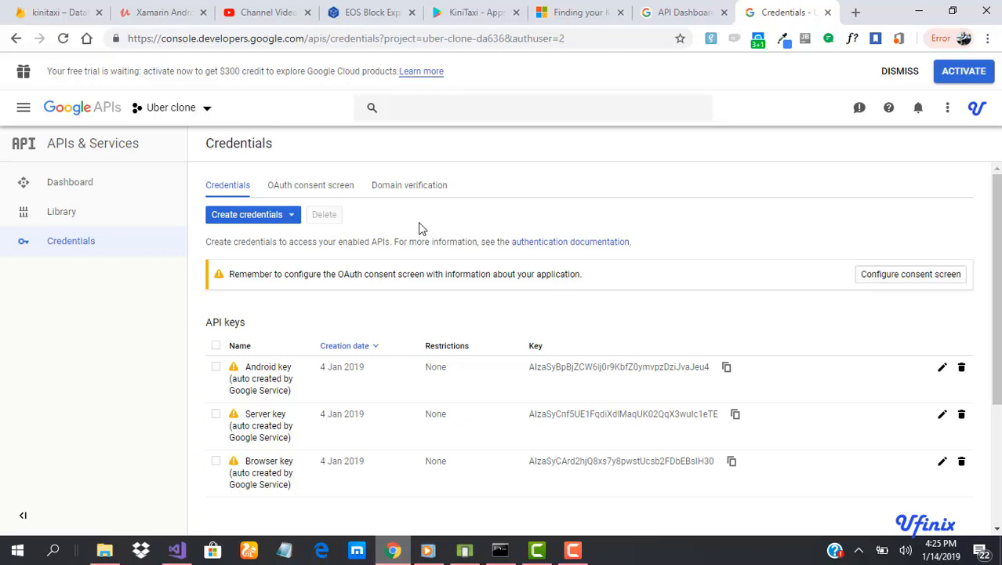
mouse_move(281, 214)
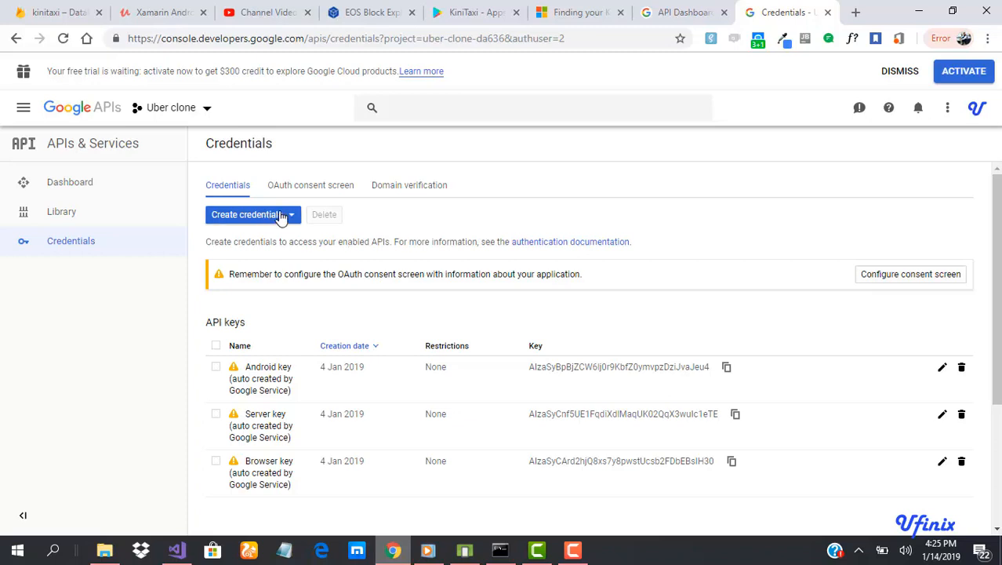
- Create a new API key (API key 4) and go to its restriction settings page
left_click(248, 213)
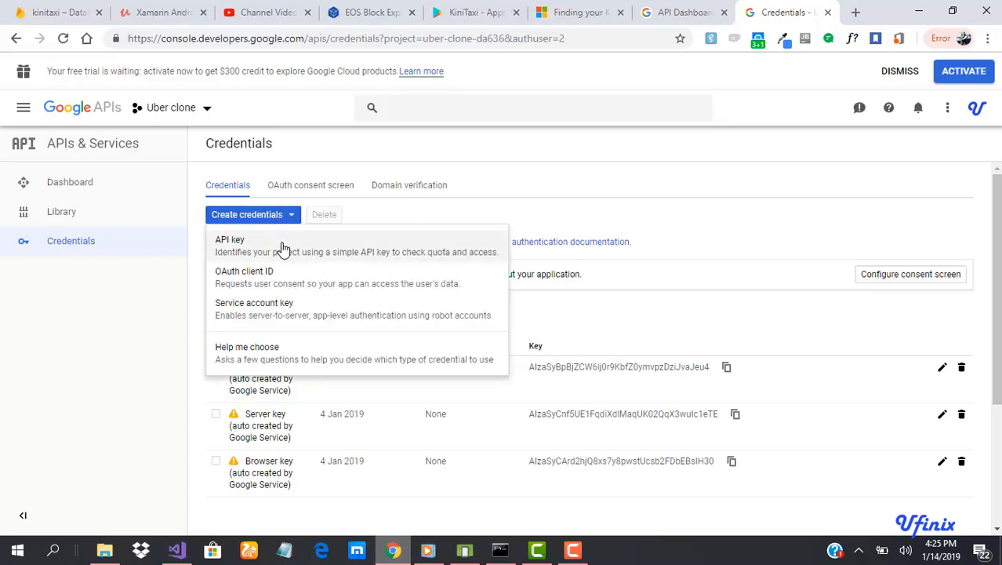
left_click(229, 239)
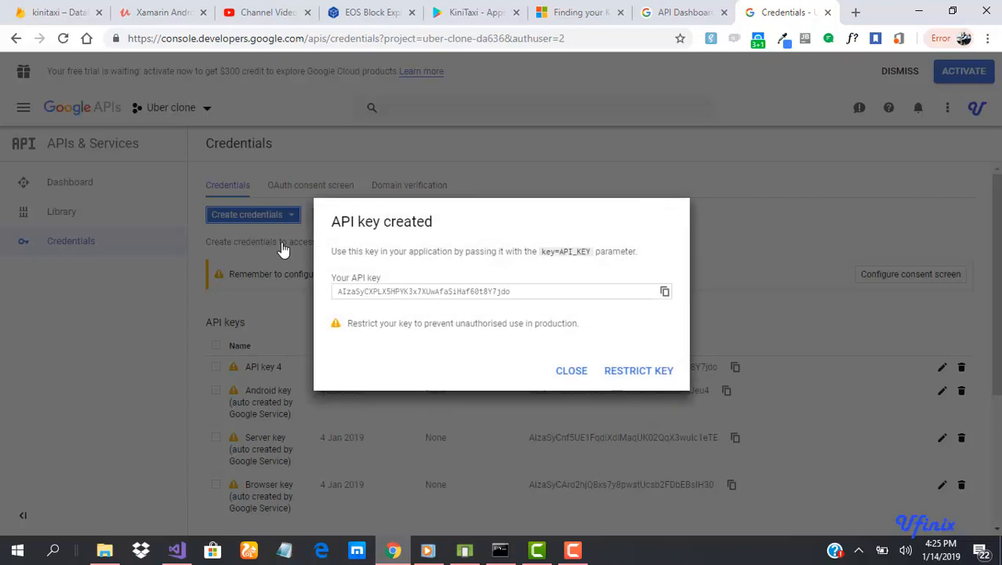
mouse_move(527, 294)
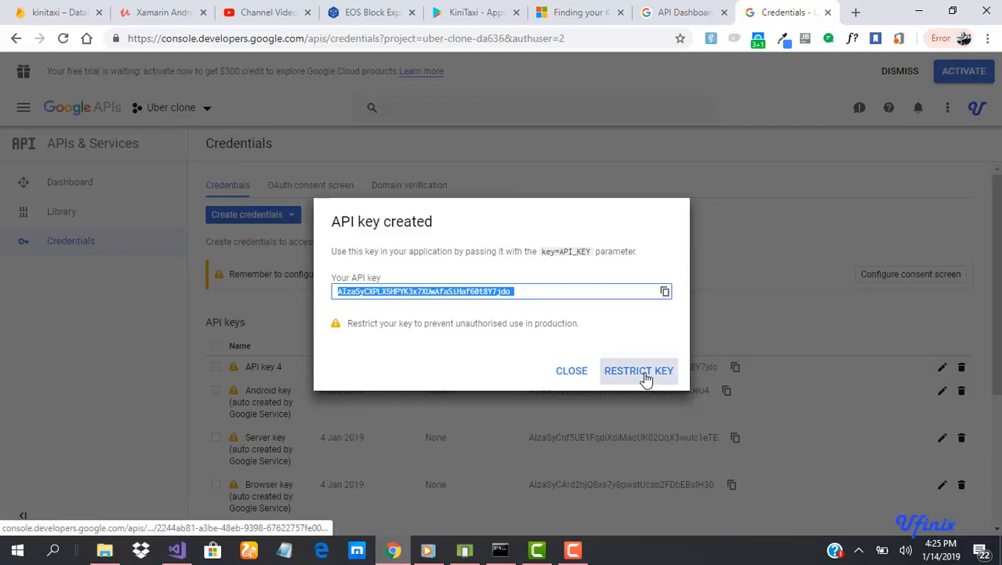
left_click(638, 370)
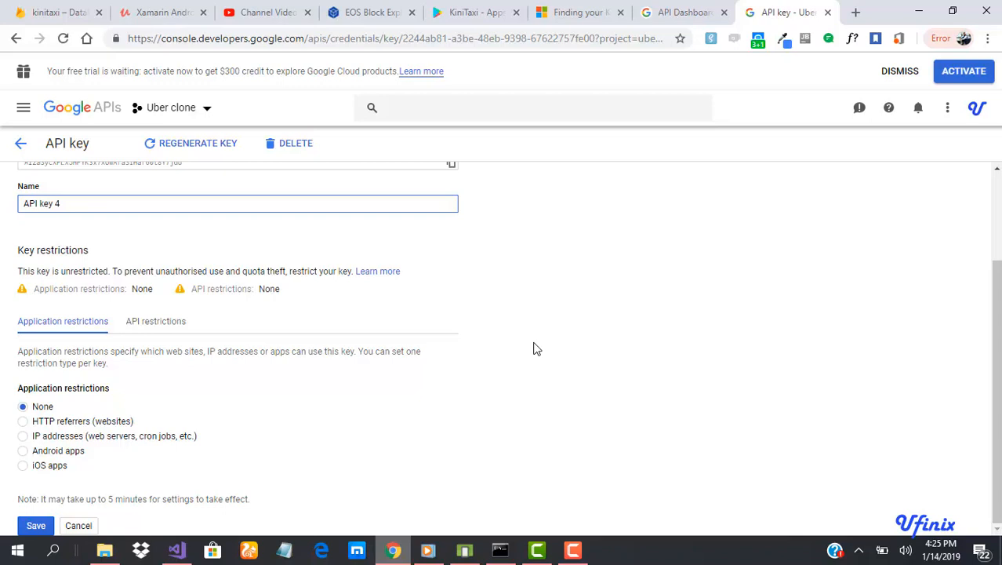
- Rename the new key to 'Map Api Key' and save it
scroll("up", 3)
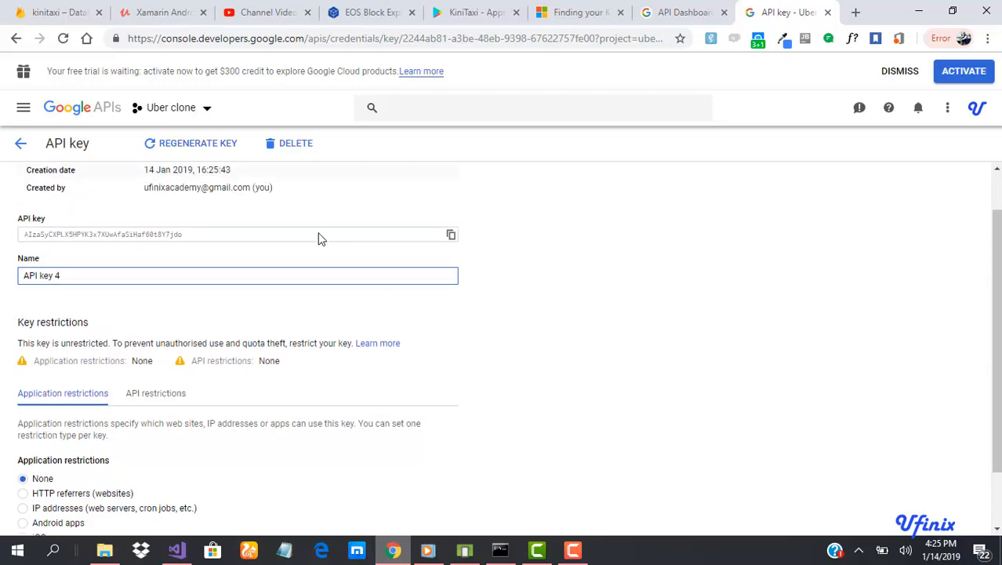
scroll("down", 3)
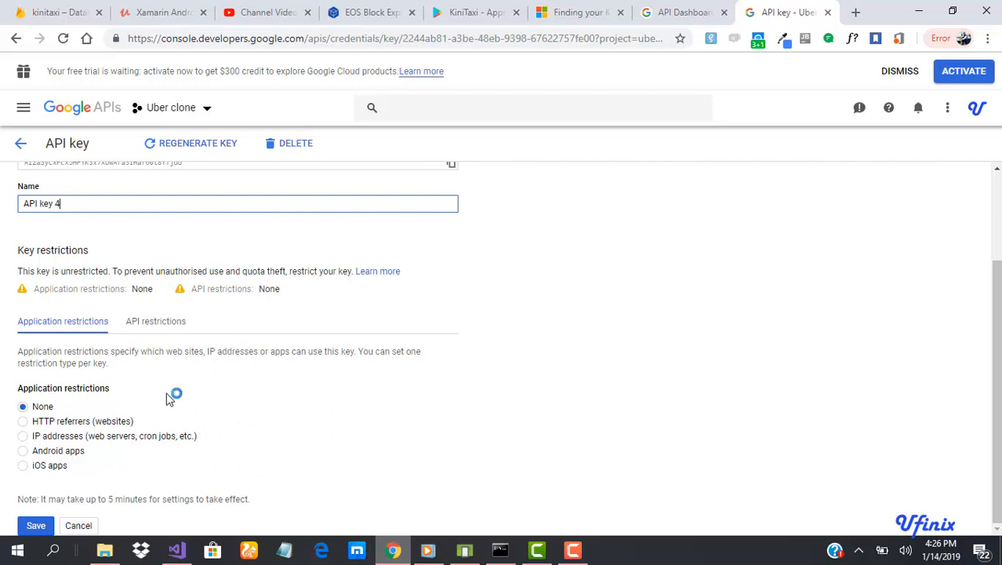
mouse_move(283, 392)
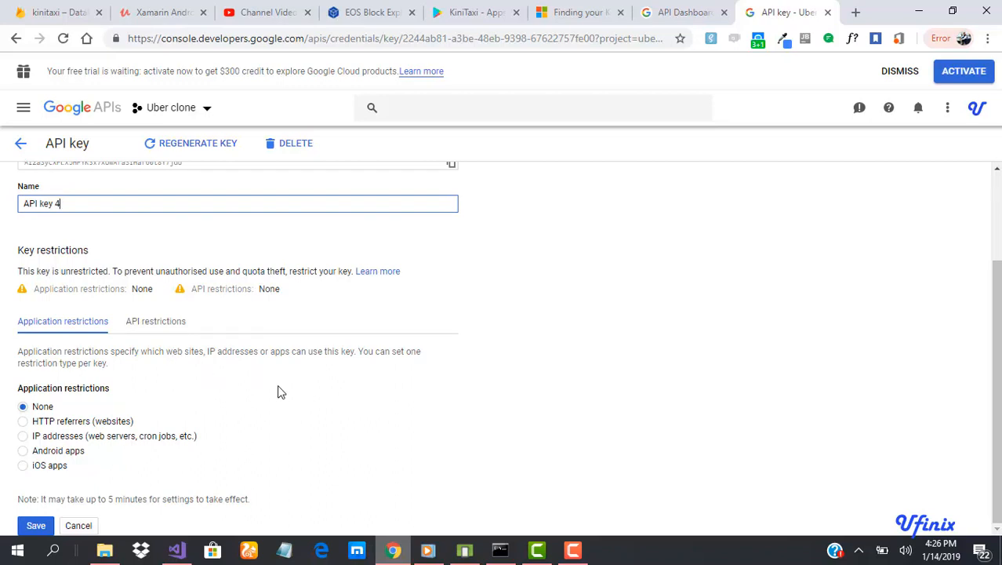
mouse_move(329, 339)
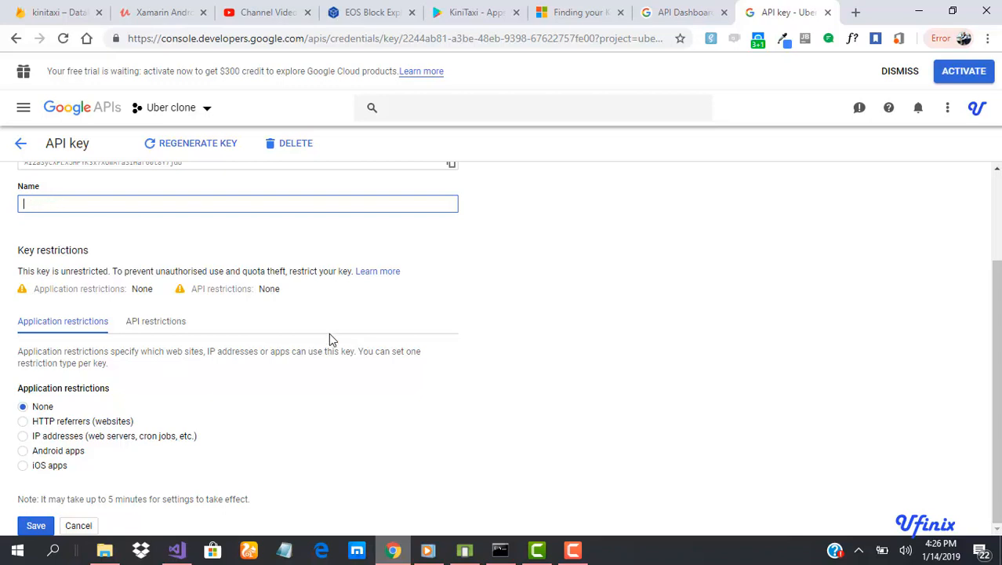
type("Map")
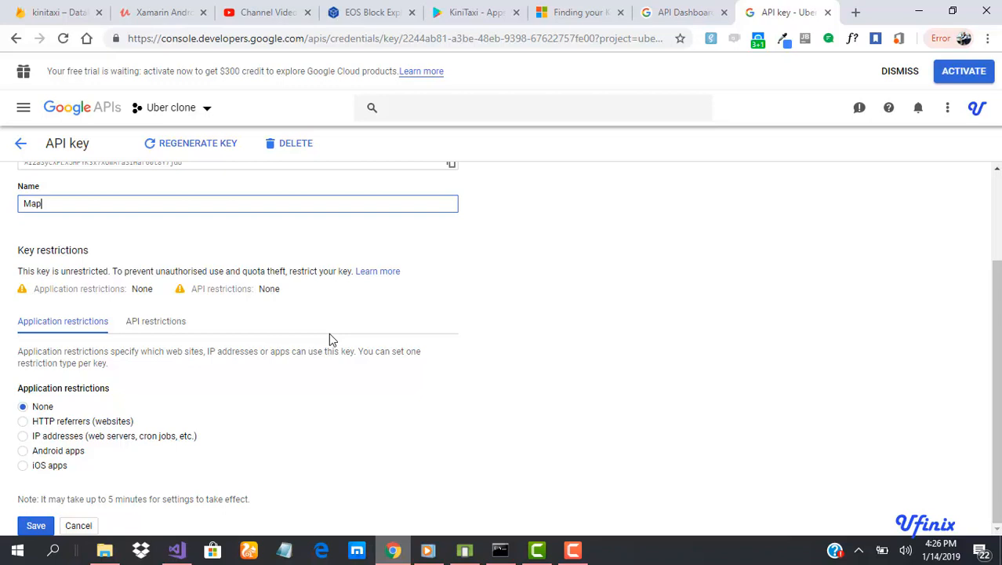
type("Api")
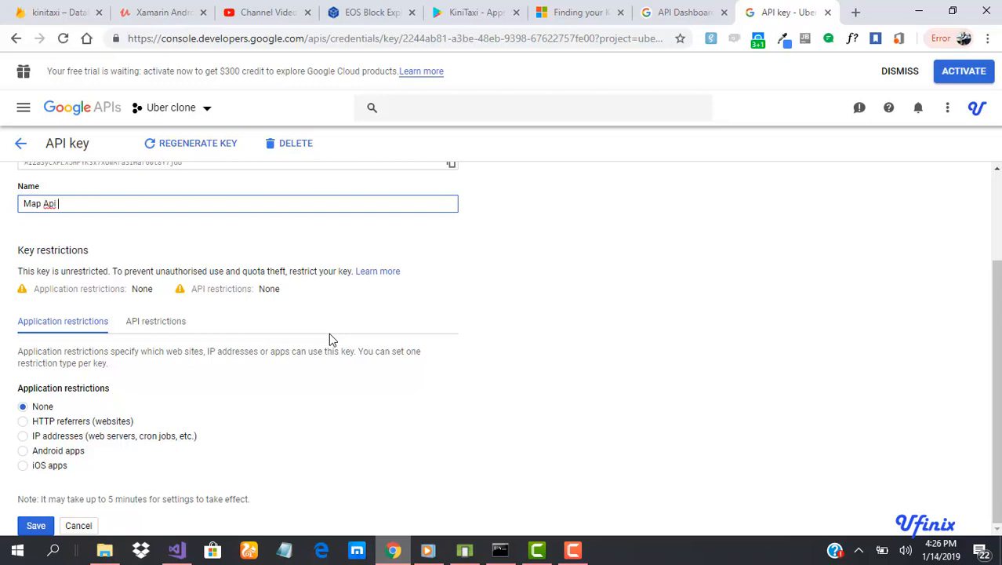
type("Key")
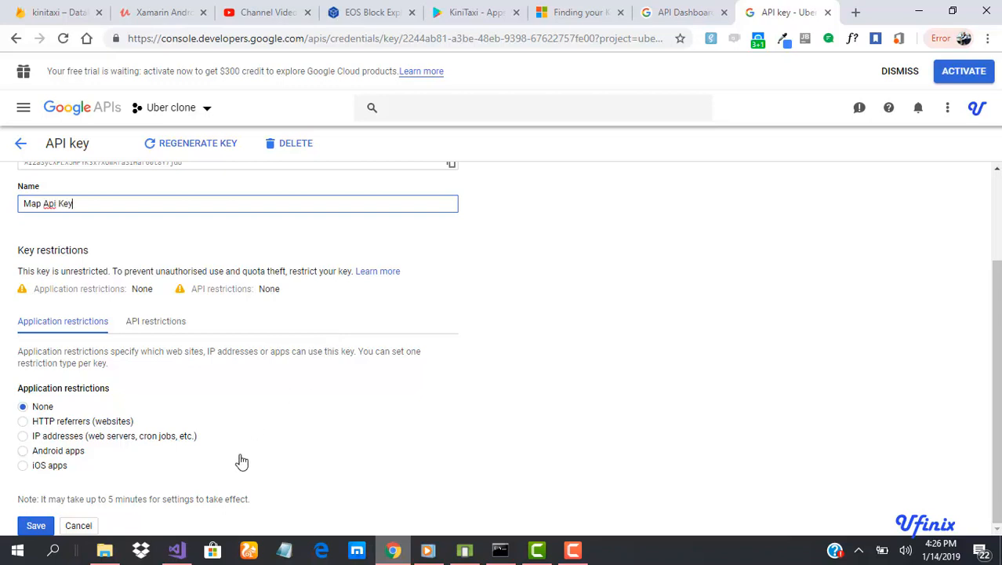
mouse_move(47, 464)
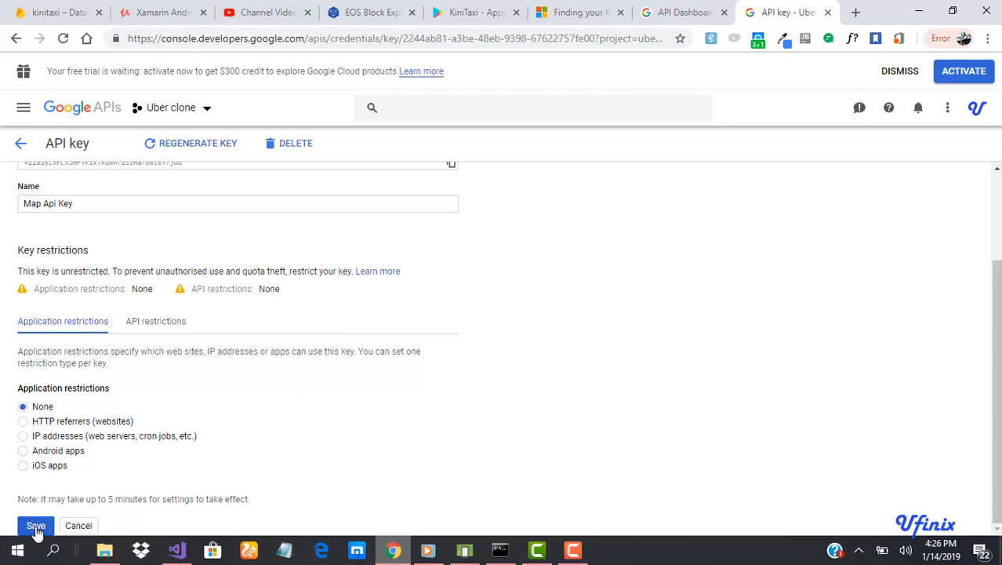
left_click(36, 525)
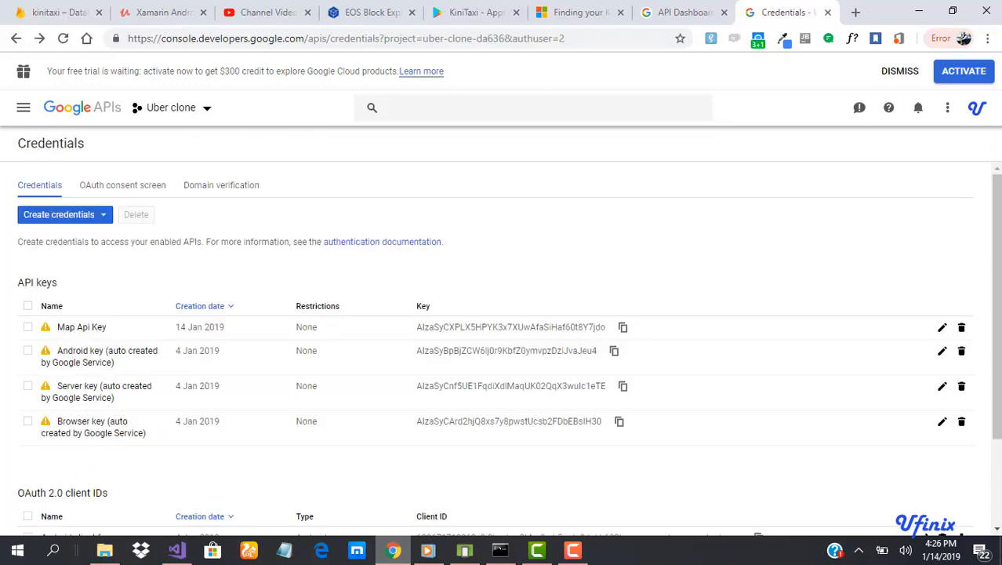
- Copy the Map Api Key value to the clipboard from the API keys table
left_click(22, 107)
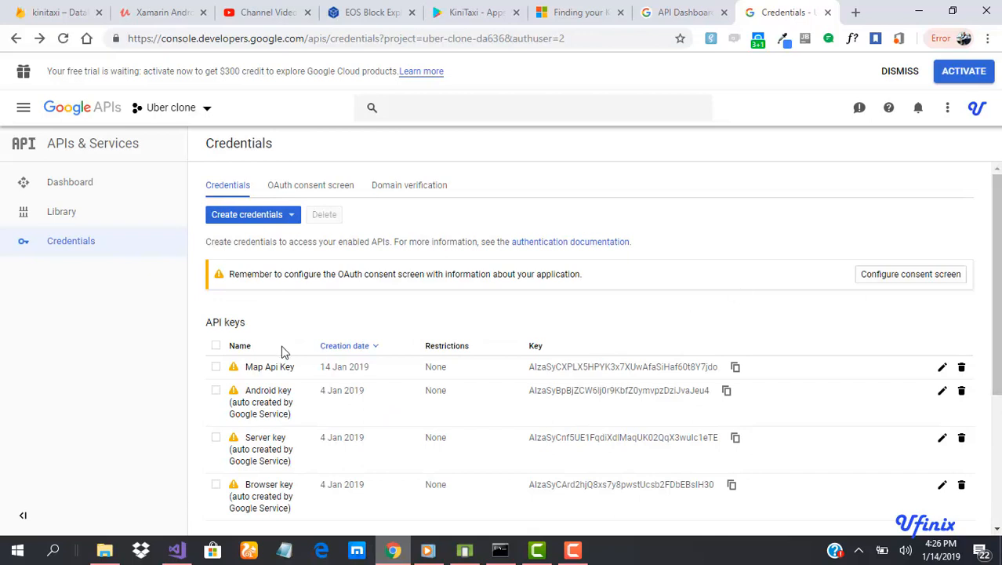
mouse_move(270, 367)
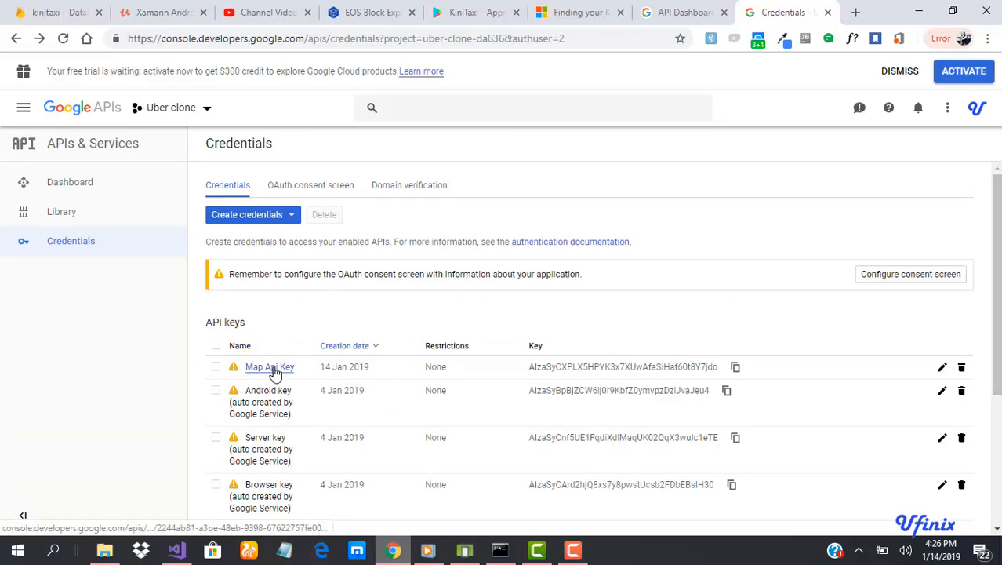
mouse_move(342, 345)
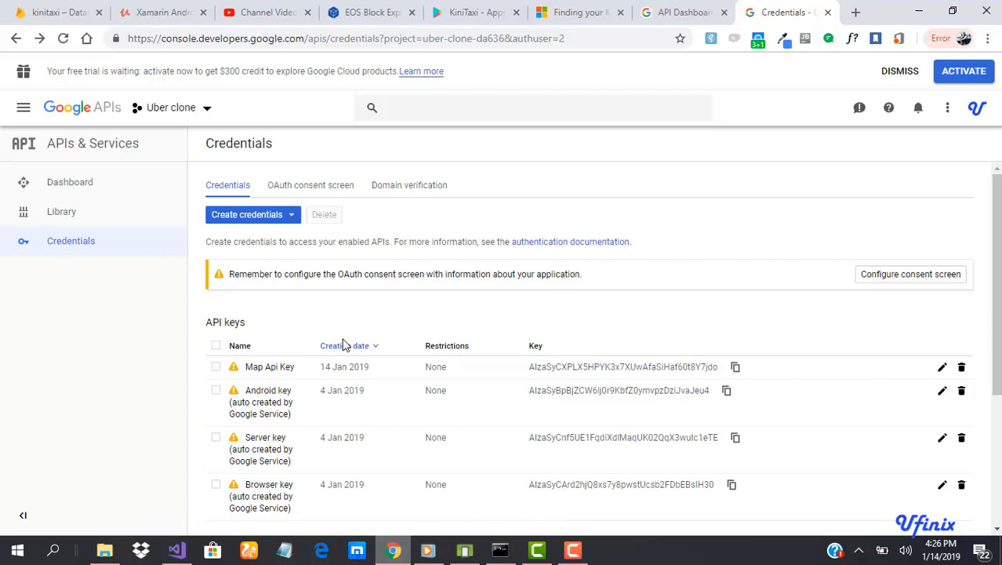
mouse_move(234, 367)
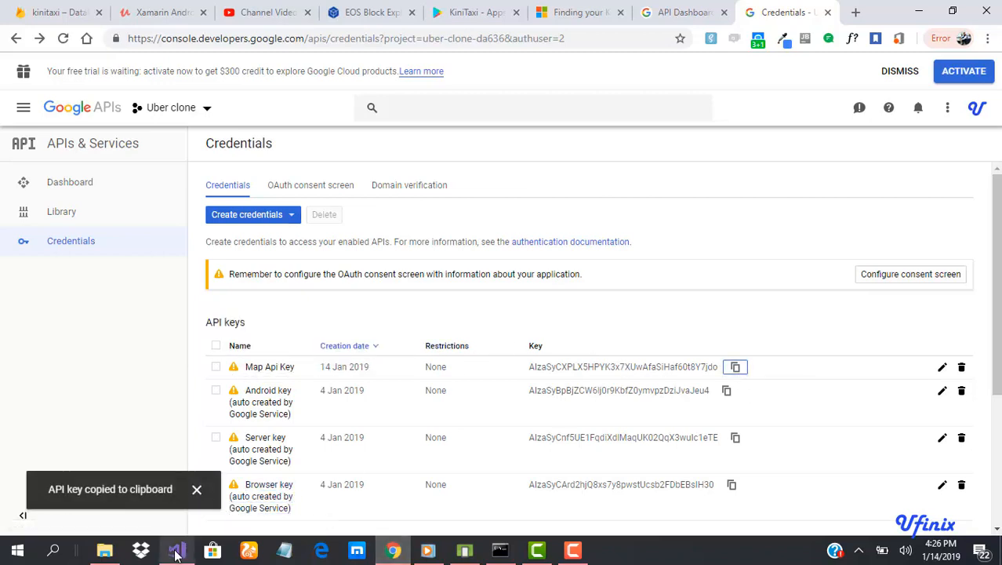
left_click(176, 548)
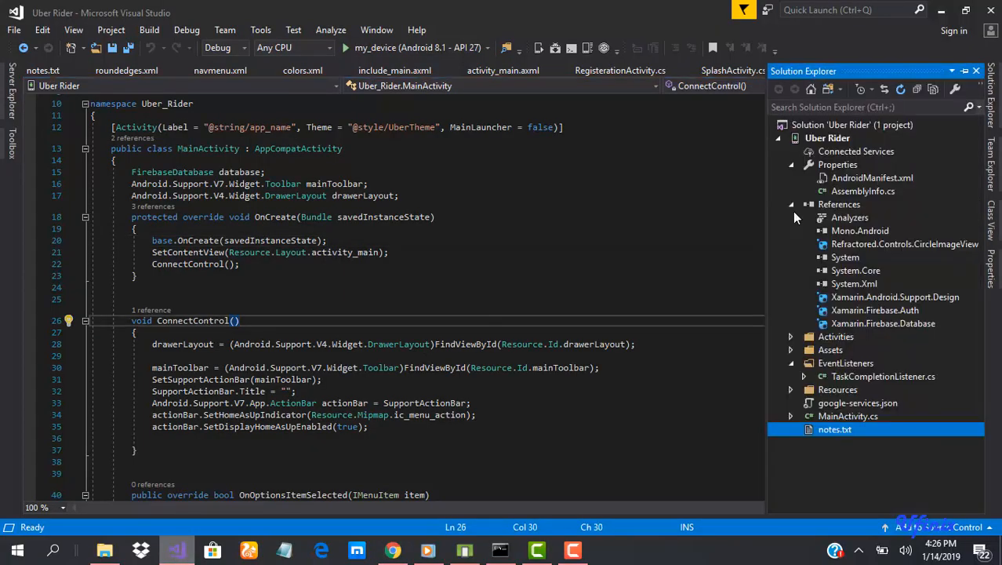
- Expand Resources > values in Solution Explorer and bring up strings.xml
left_click(875, 310)
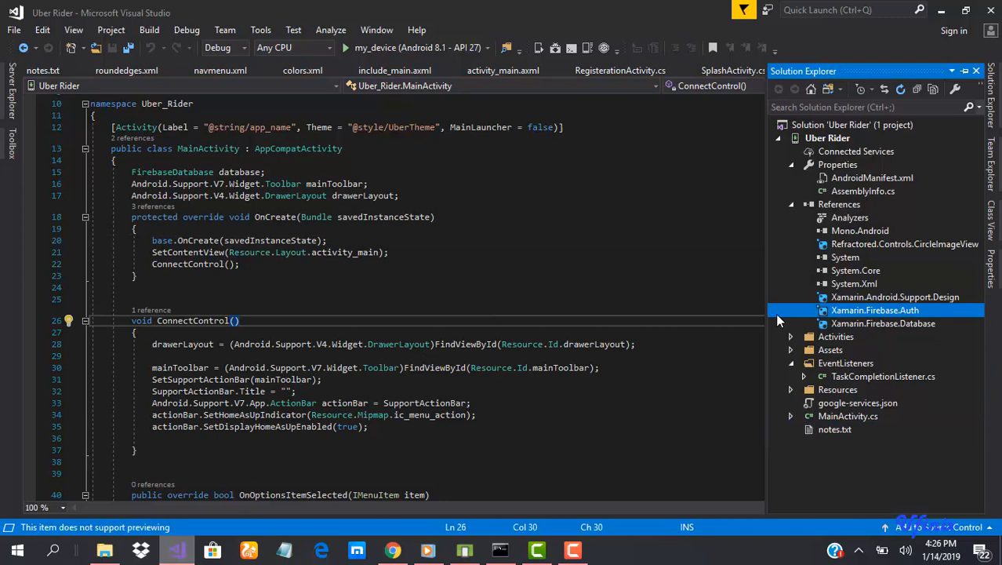
mouse_move(793, 351)
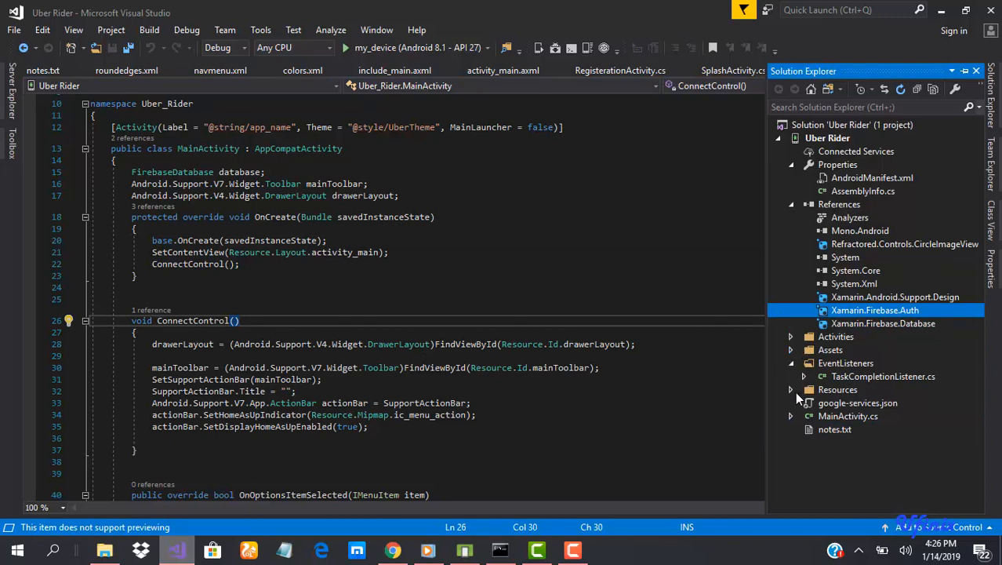
left_click(792, 388)
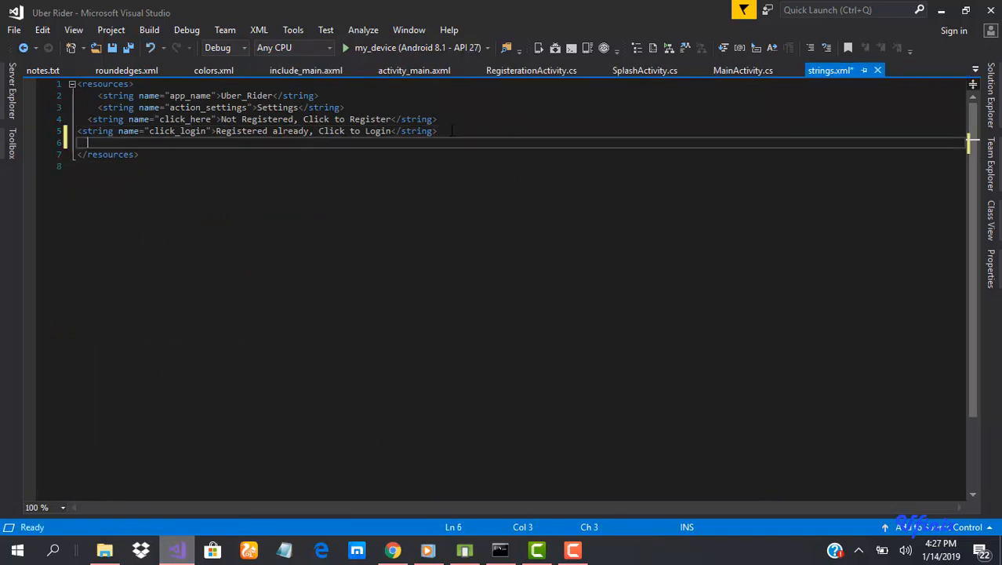
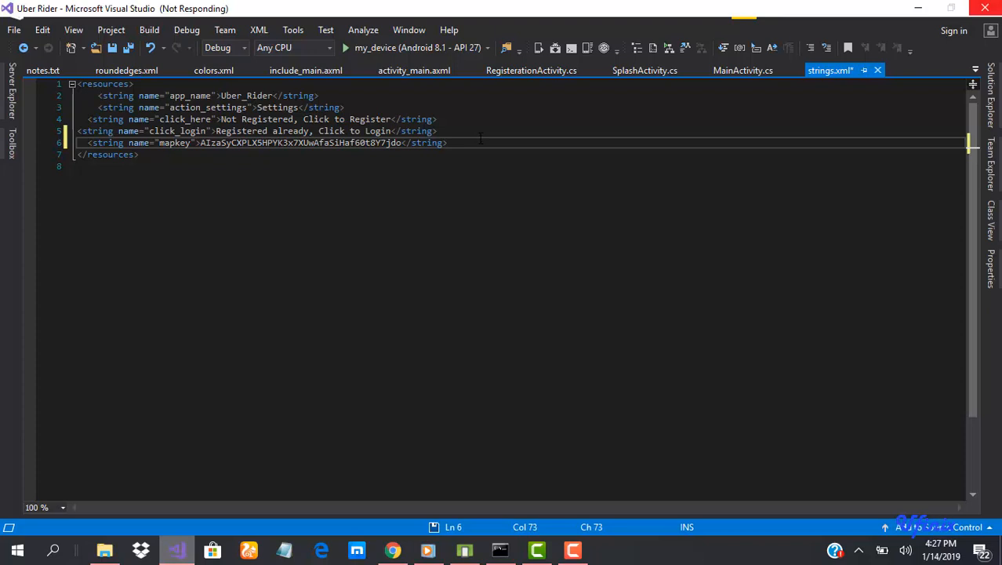
- Add a mapkey string resource holding the copied API key to strings.xml and save the file
key("ctrl+s")
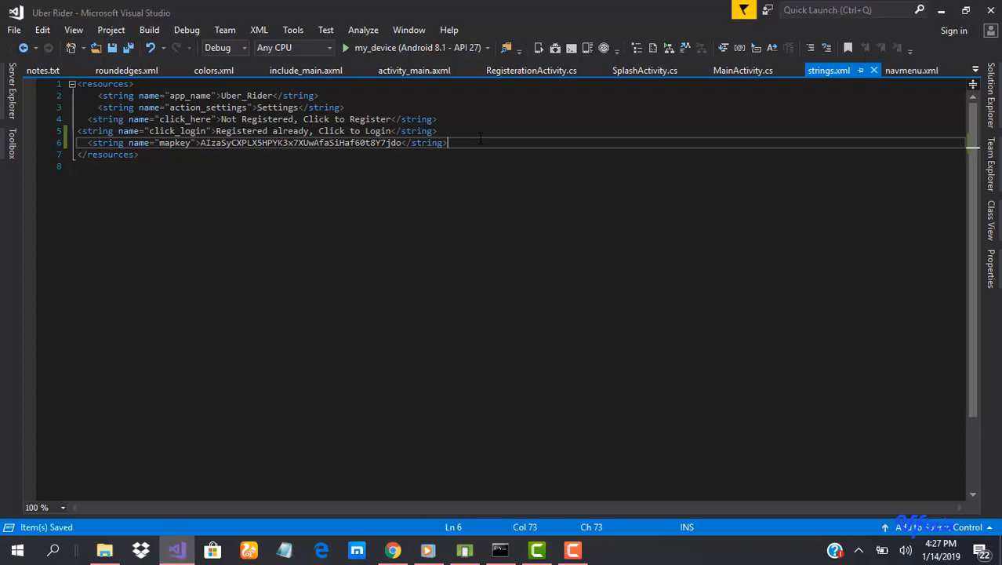